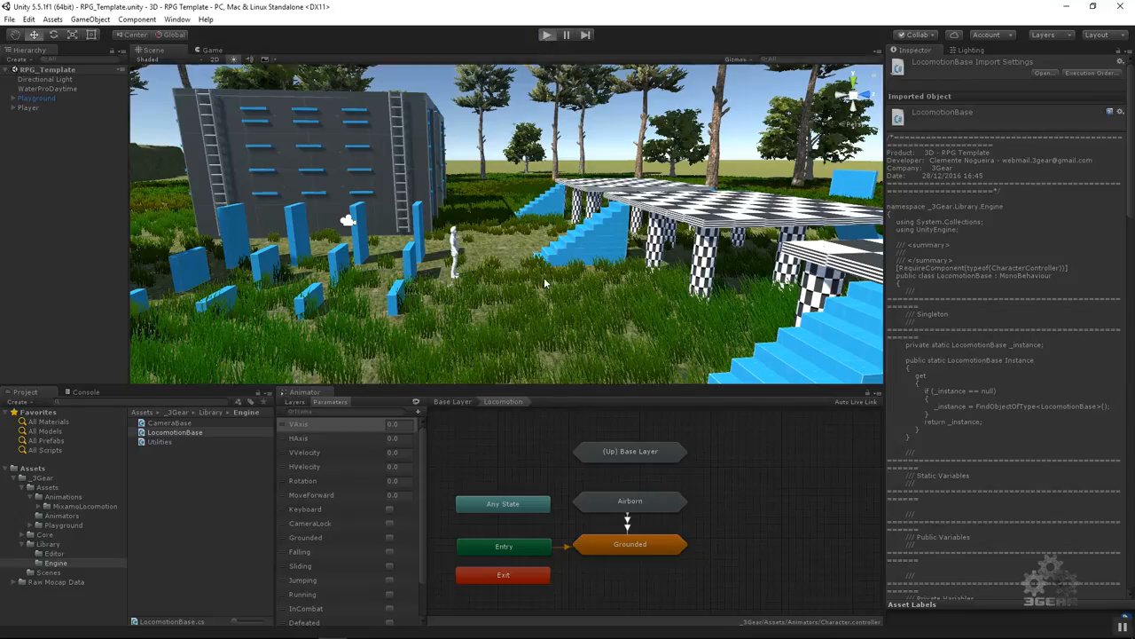
- Enter Play mode to run the RPG template scene maximized, showing the character in the playground
left_click(547, 35)
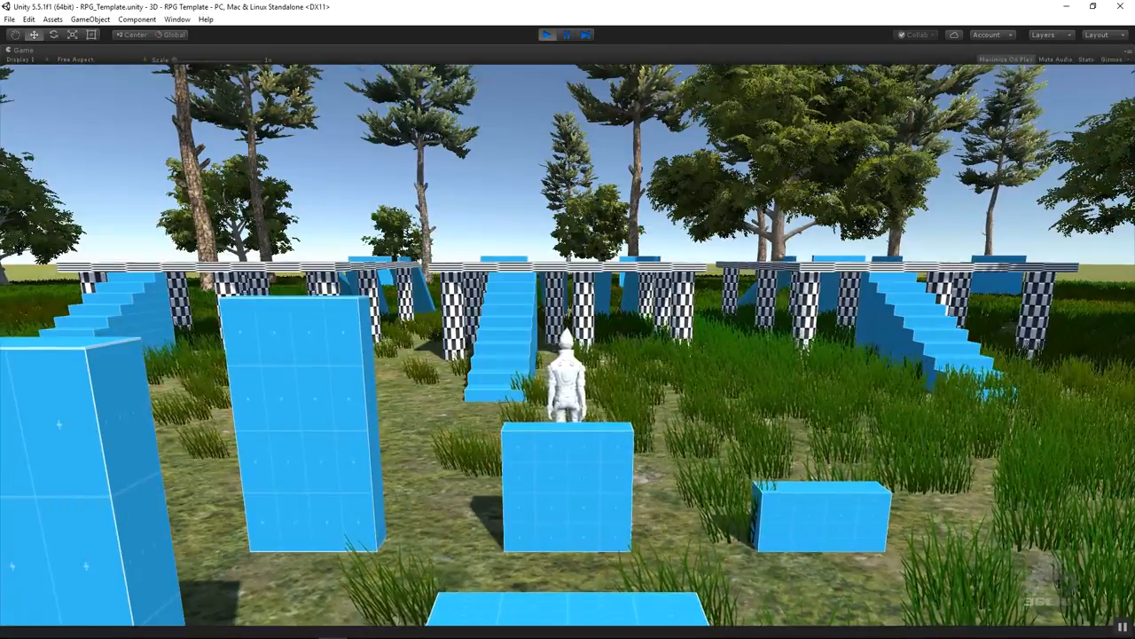